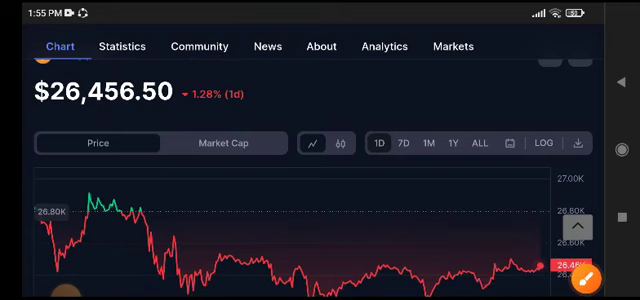
{"action": "scroll", "scroll_direction": "down", "scroll_amount": 3}
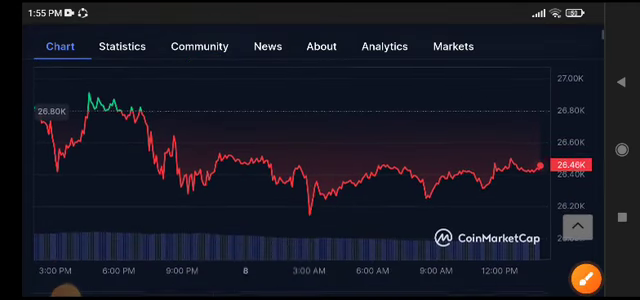
{"action": "scroll", "scroll_direction": "down", "scroll_amount": 3}
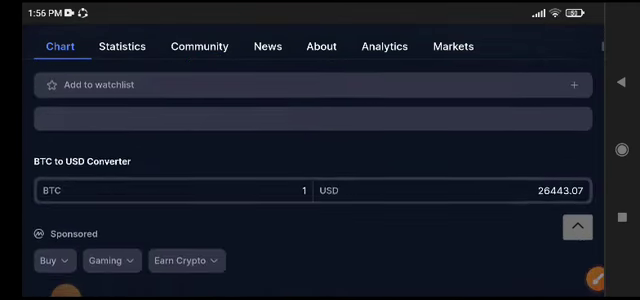
{"action": "scroll", "scroll_direction": "down", "scroll_amount": 3}
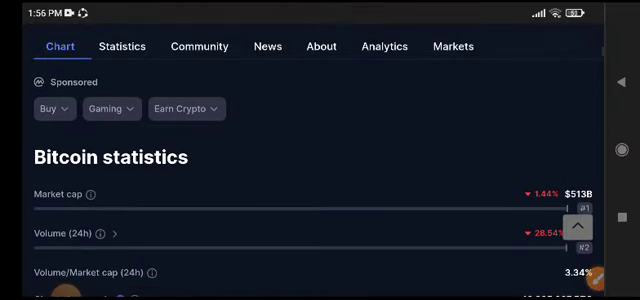